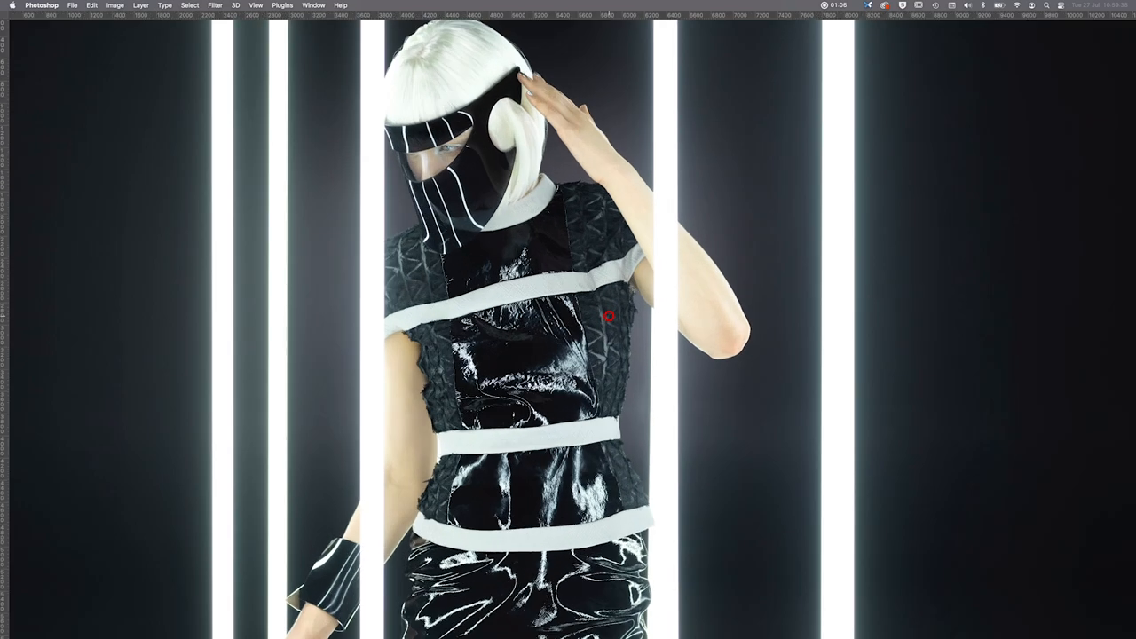
{"action": "mouse_move", "coordinate": [424, 184]}
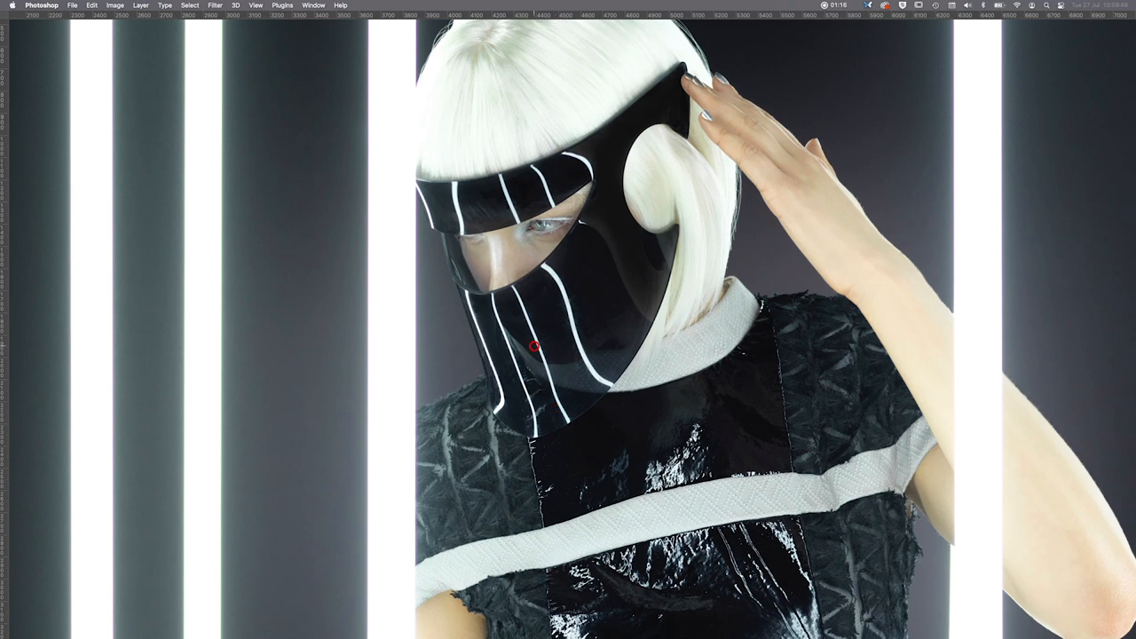
{"action": "mouse_move", "coordinate": [657, 410]}
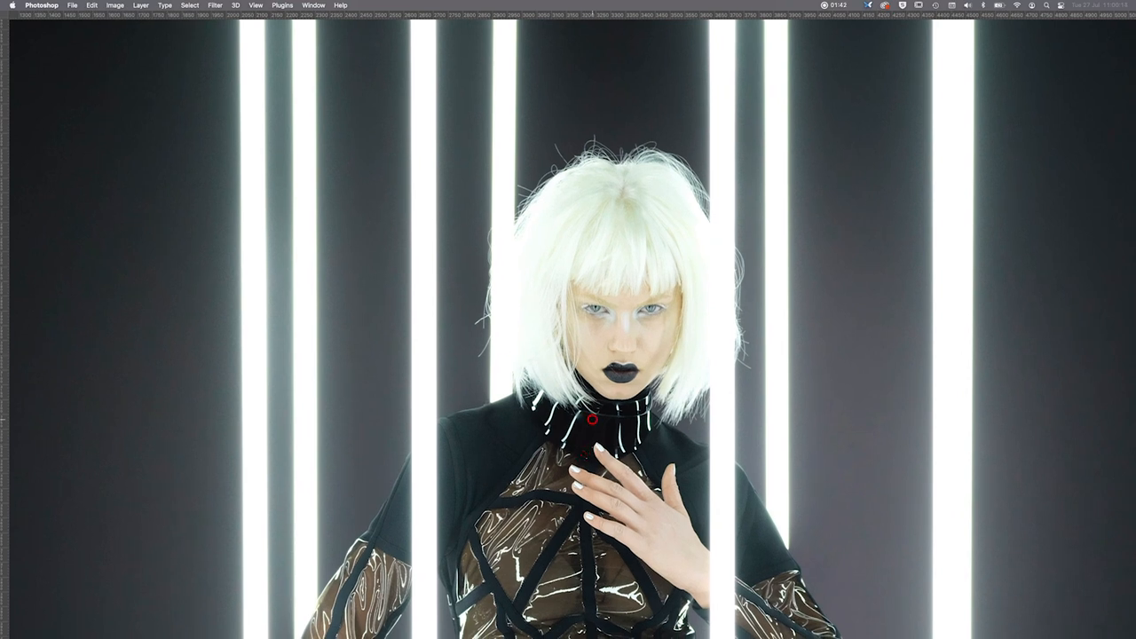
{"action": "mouse_move", "coordinate": [544, 444]}
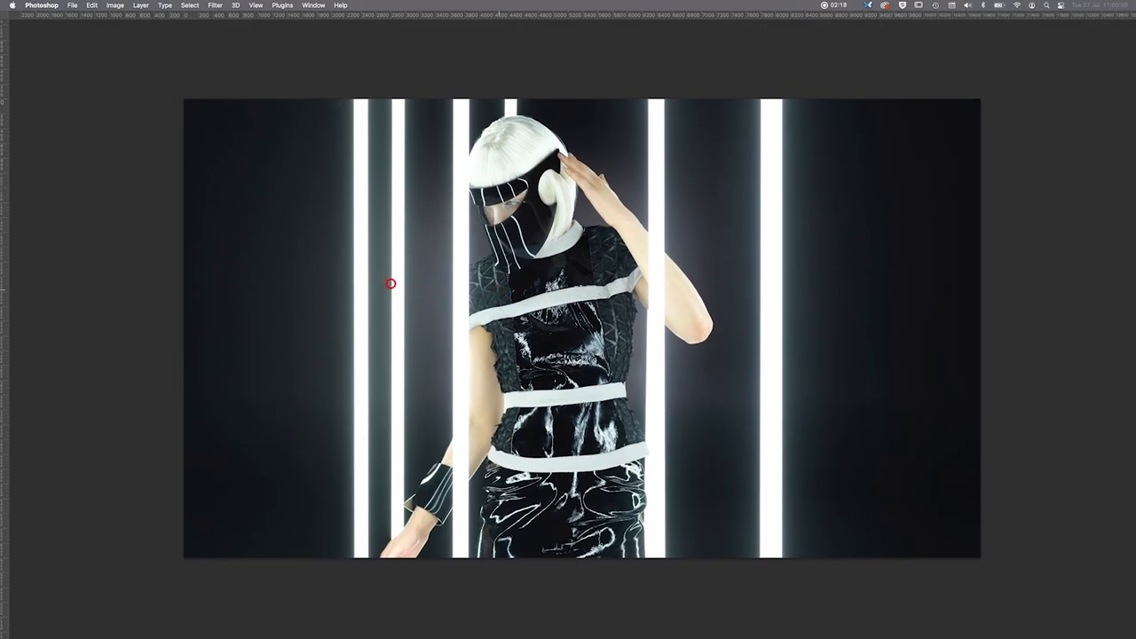
{"action": "mouse_move", "coordinate": [136, 274]}
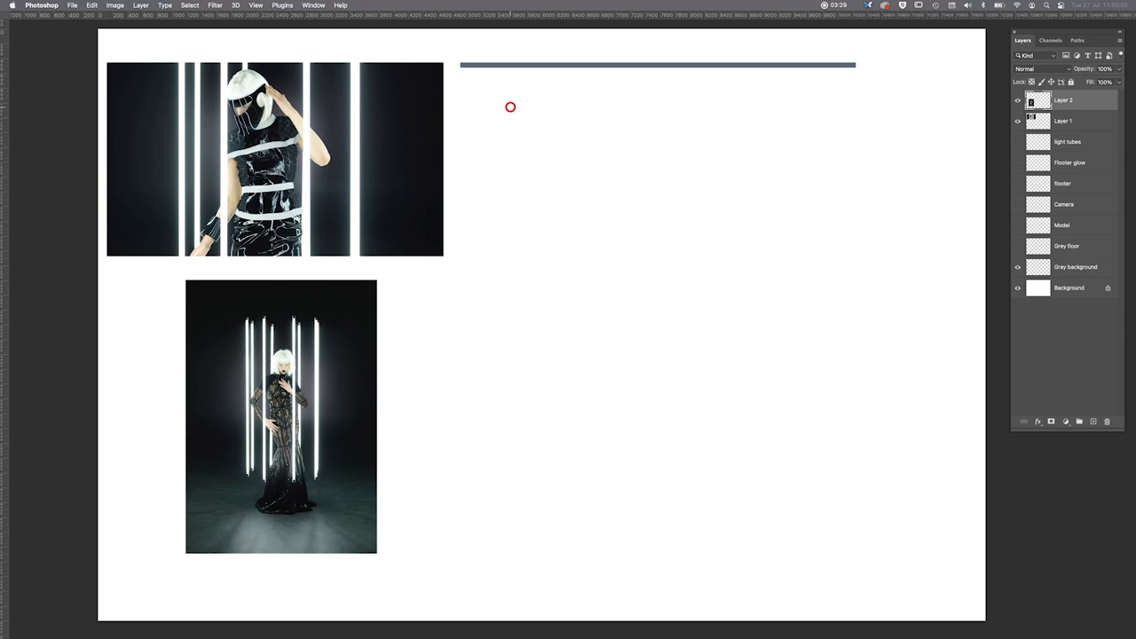
{"action": "mouse_move", "coordinate": [241, 387]}
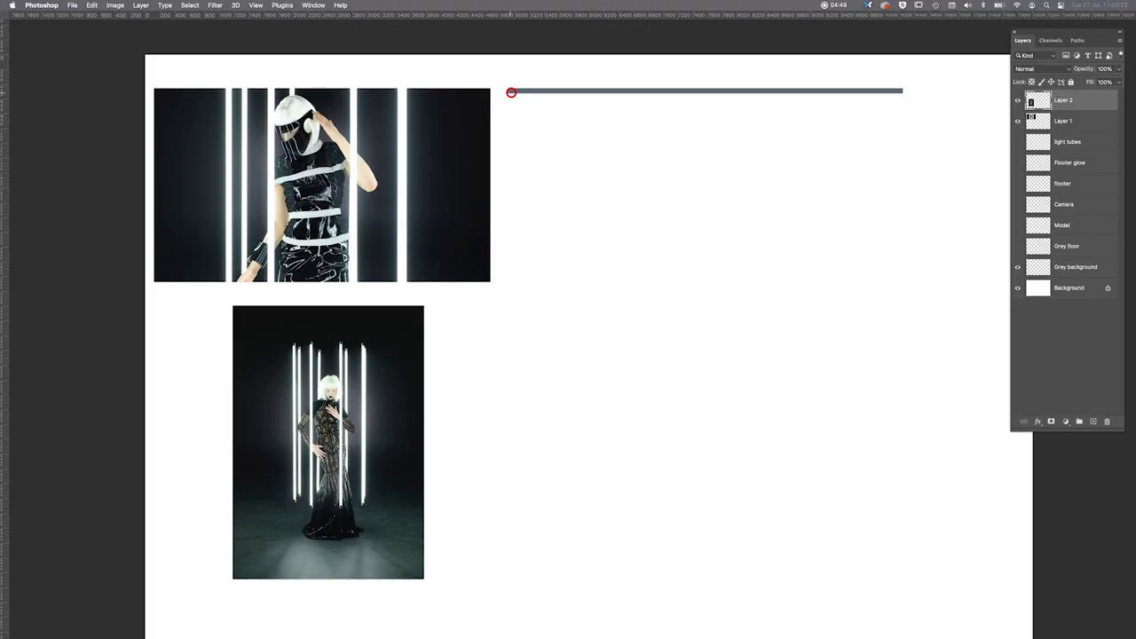
- Turn on visibility for the Grey floor, Model and Camera layers
{"action": "left_click_drag", "start_coordinate": [512, 91], "coordinate": [544, 91]}
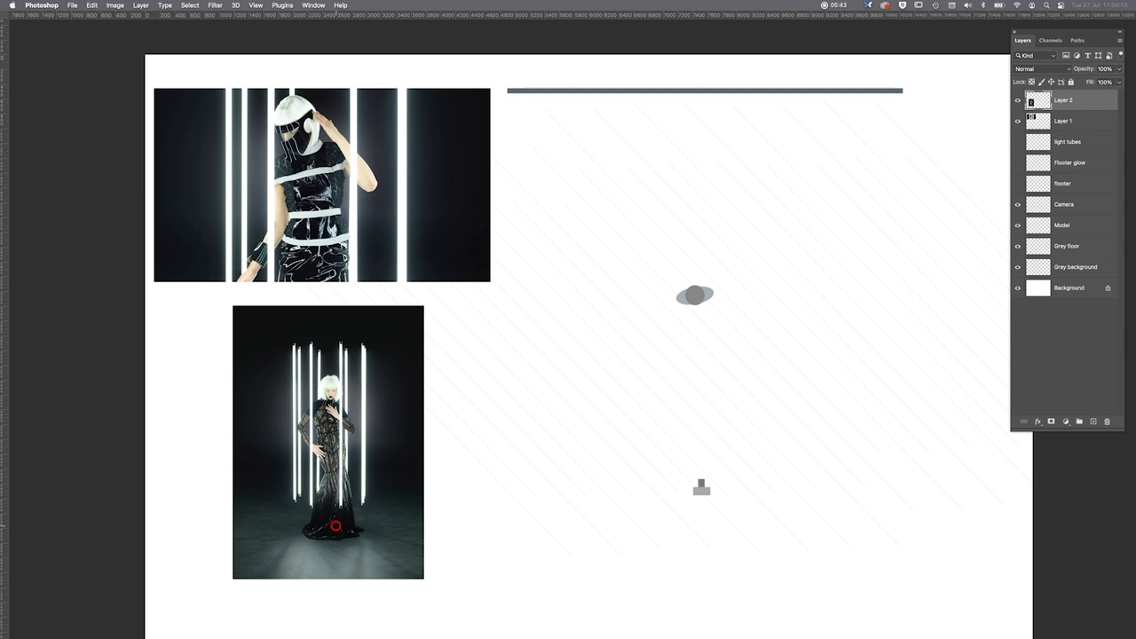
{"action": "mouse_move", "coordinate": [340, 544]}
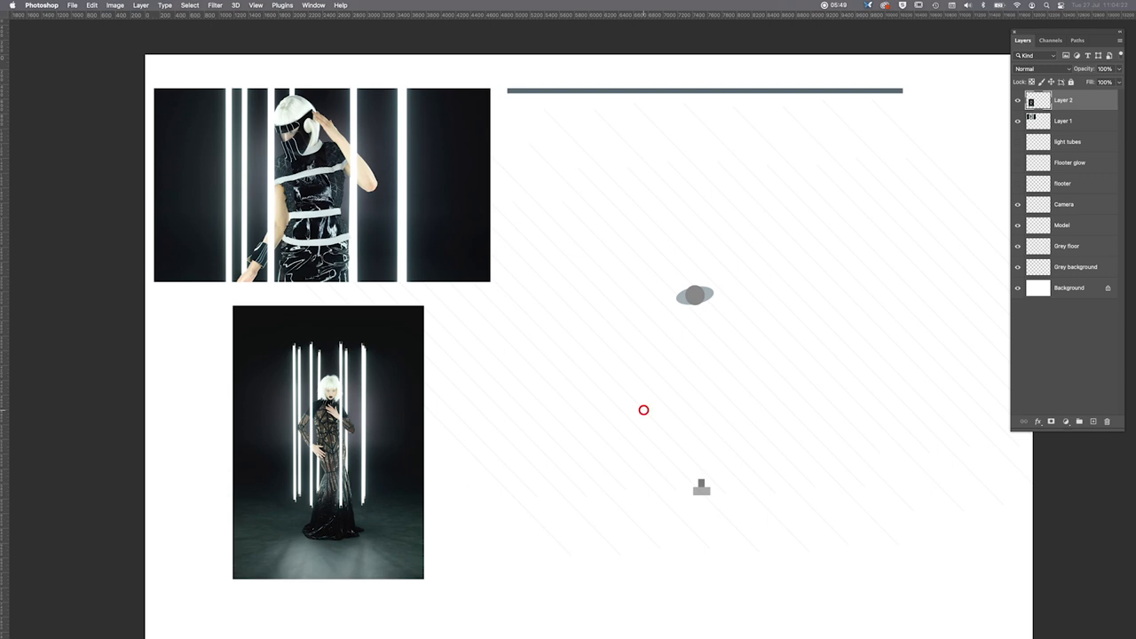
{"action": "mouse_move", "coordinate": [967, 240]}
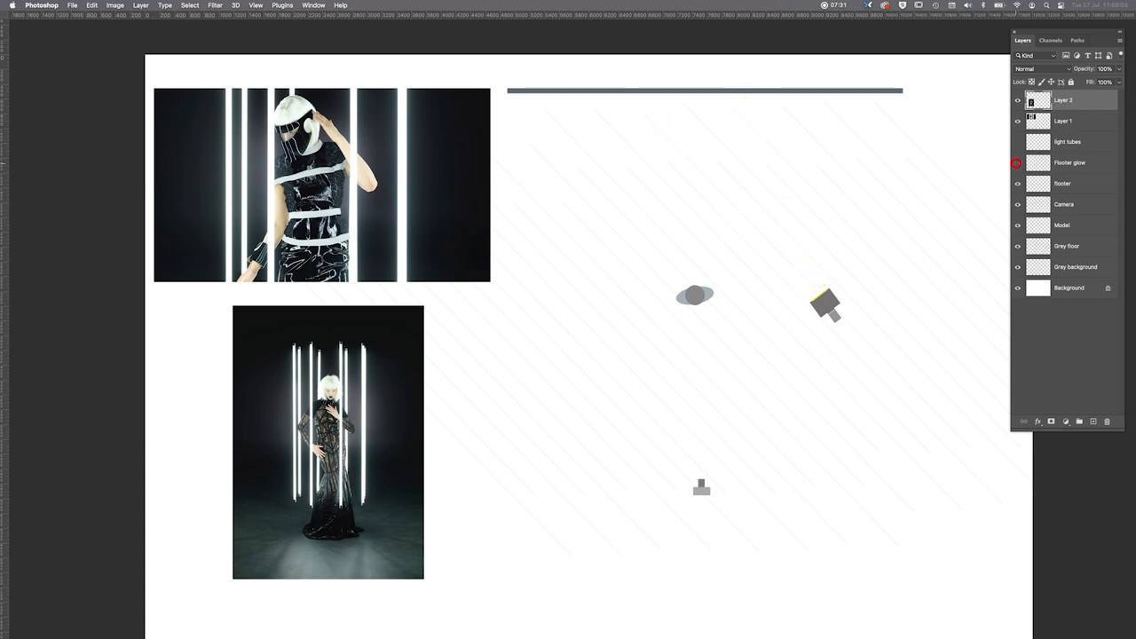
{"action": "left_click", "coordinate": [1018, 162]}
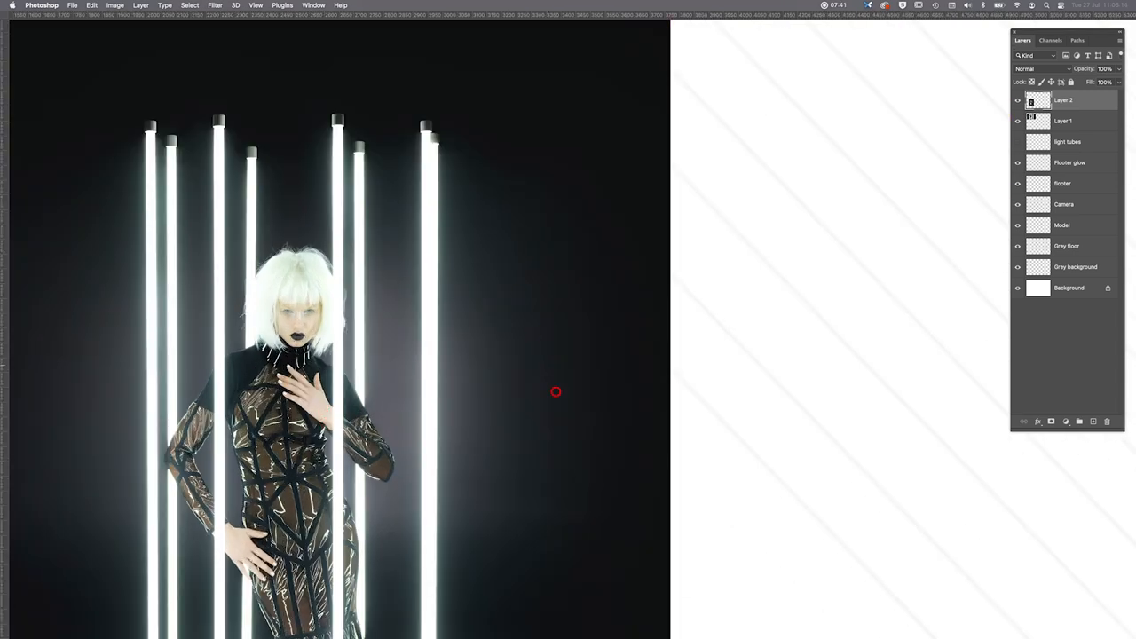
{"action": "mouse_move", "coordinate": [414, 297]}
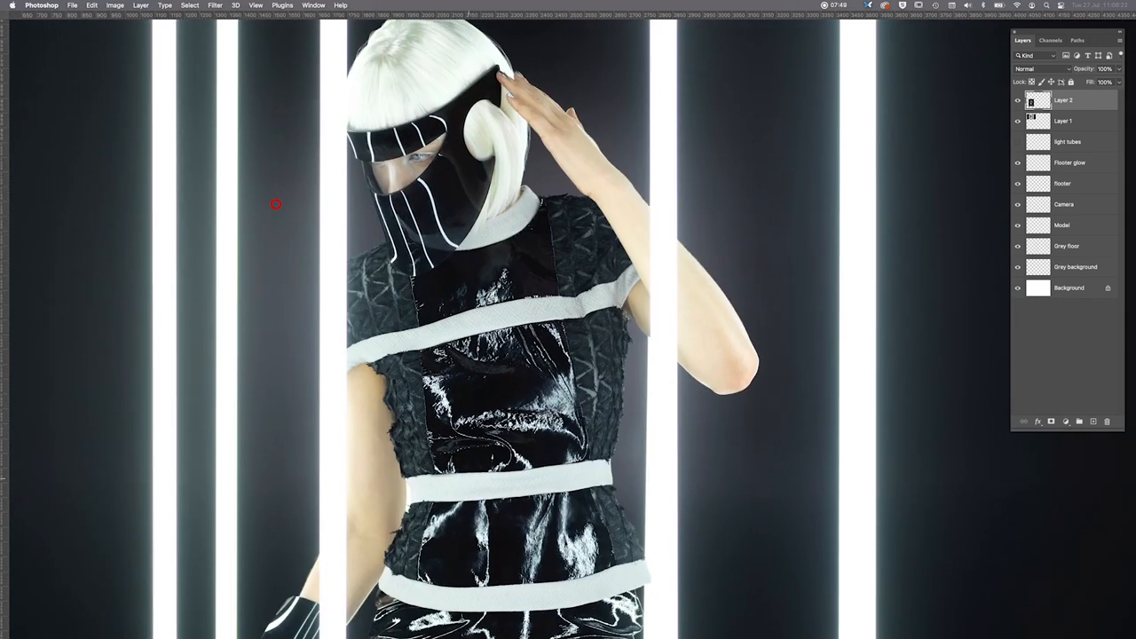
{"action": "mouse_move", "coordinate": [813, 461]}
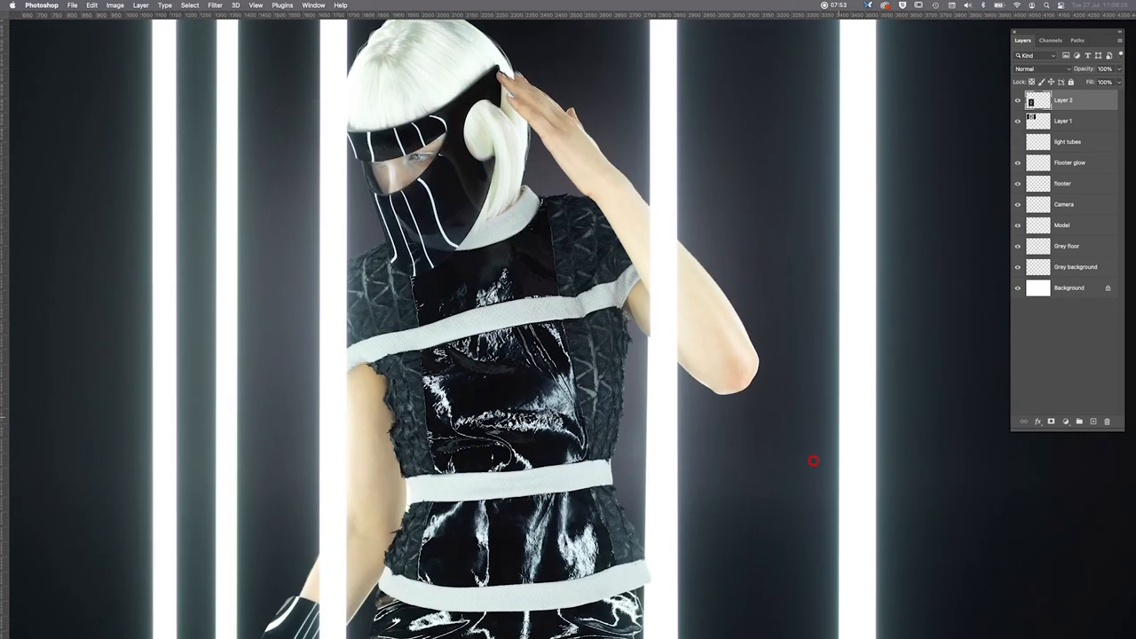
{"action": "mouse_move", "coordinate": [643, 412]}
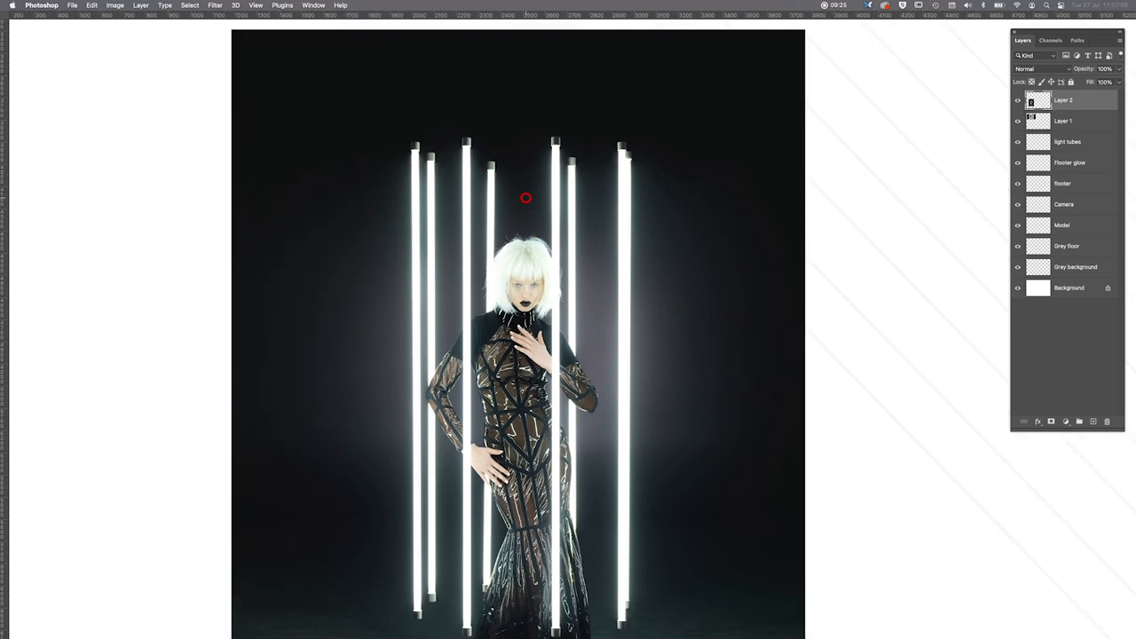
{"action": "mouse_move", "coordinate": [395, 95]}
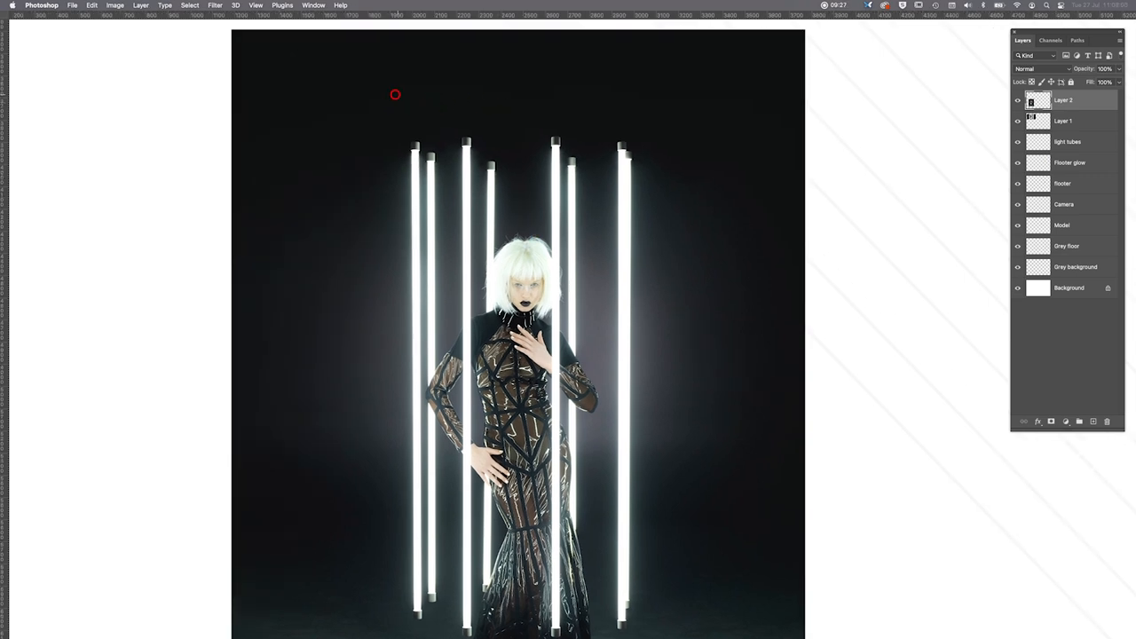
{"action": "mouse_move", "coordinate": [621, 90]}
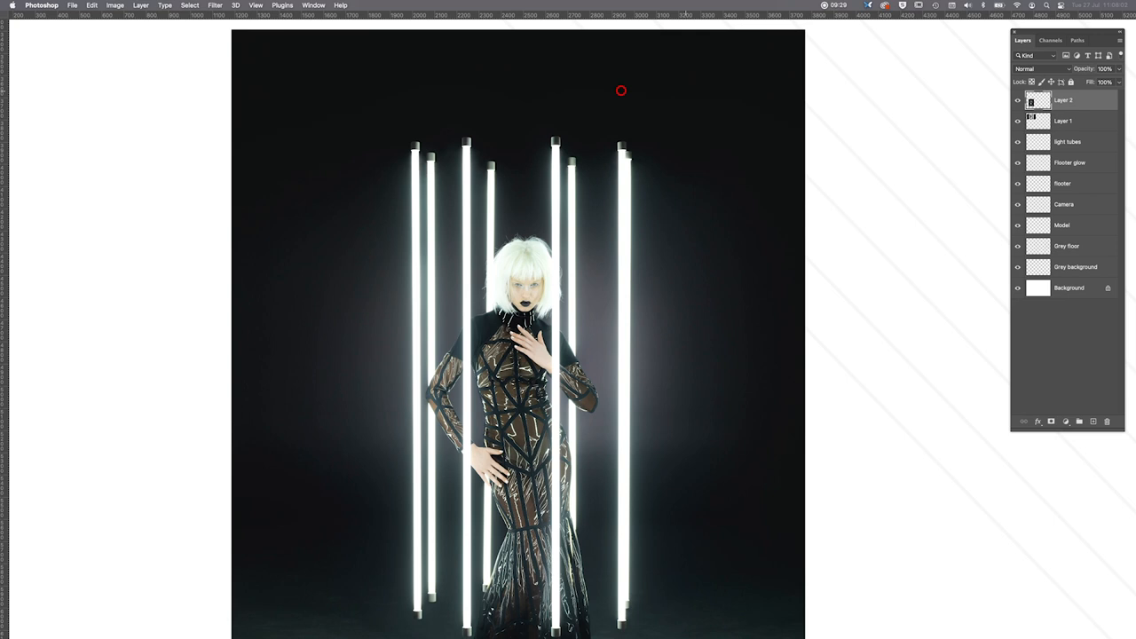
{"action": "mouse_move", "coordinate": [370, 88]}
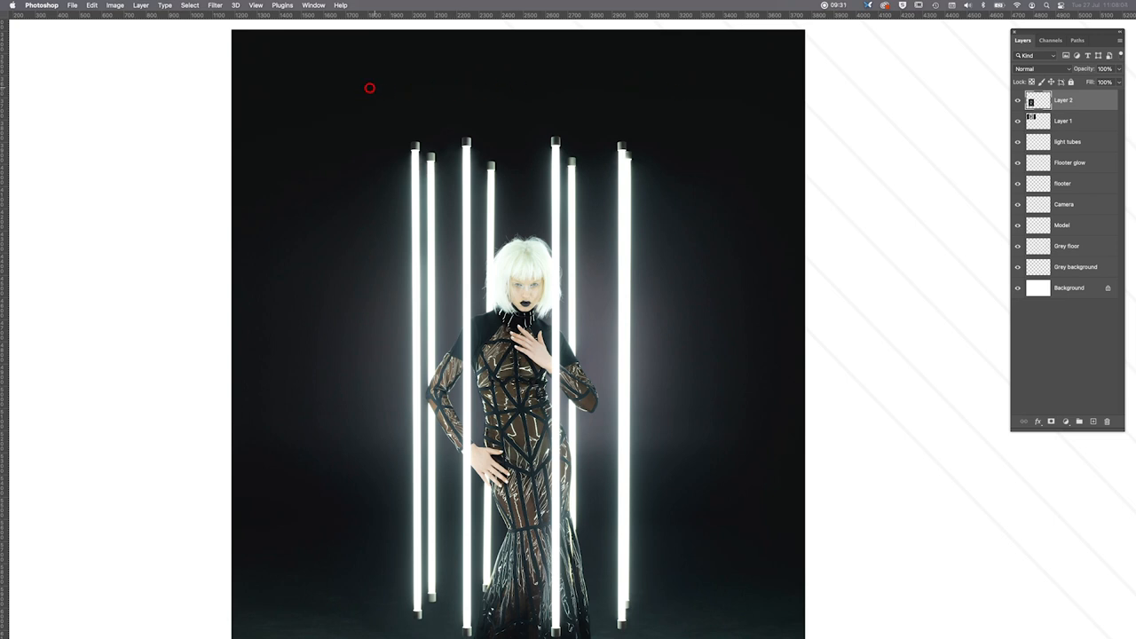
{"action": "mouse_move", "coordinate": [720, 97]}
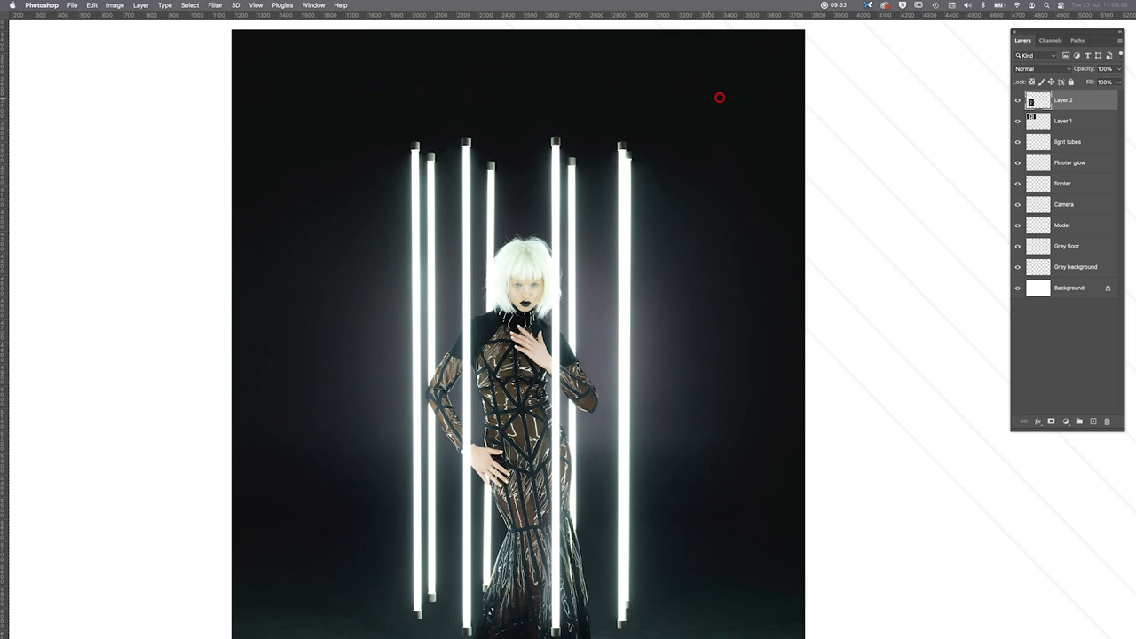
{"action": "mouse_move", "coordinate": [392, 90]}
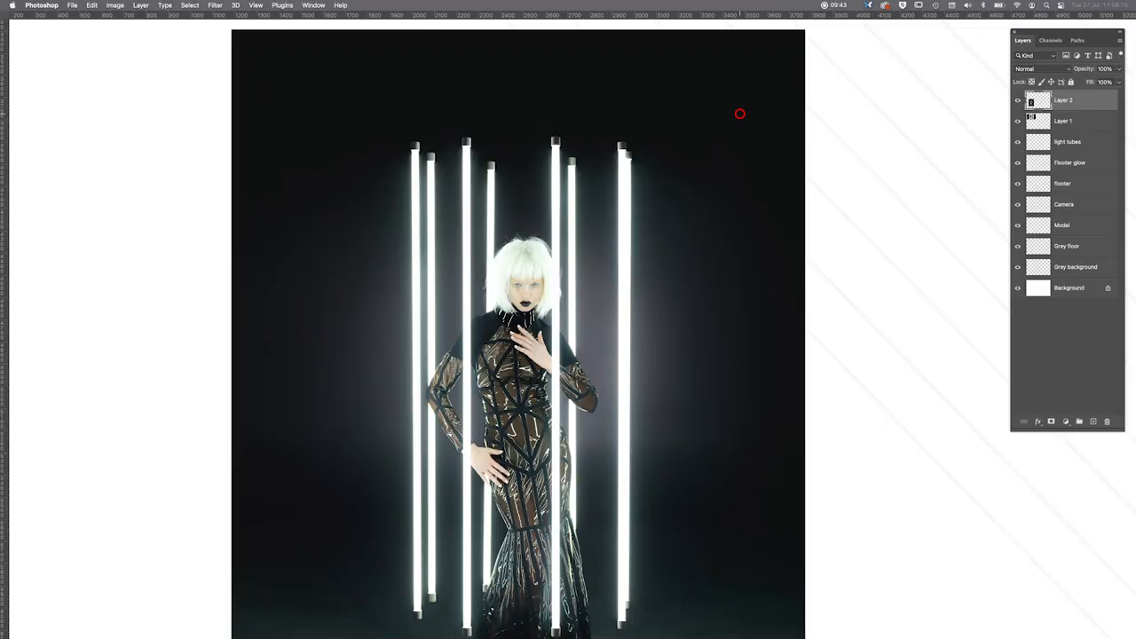
{"action": "mouse_move", "coordinate": [471, 124]}
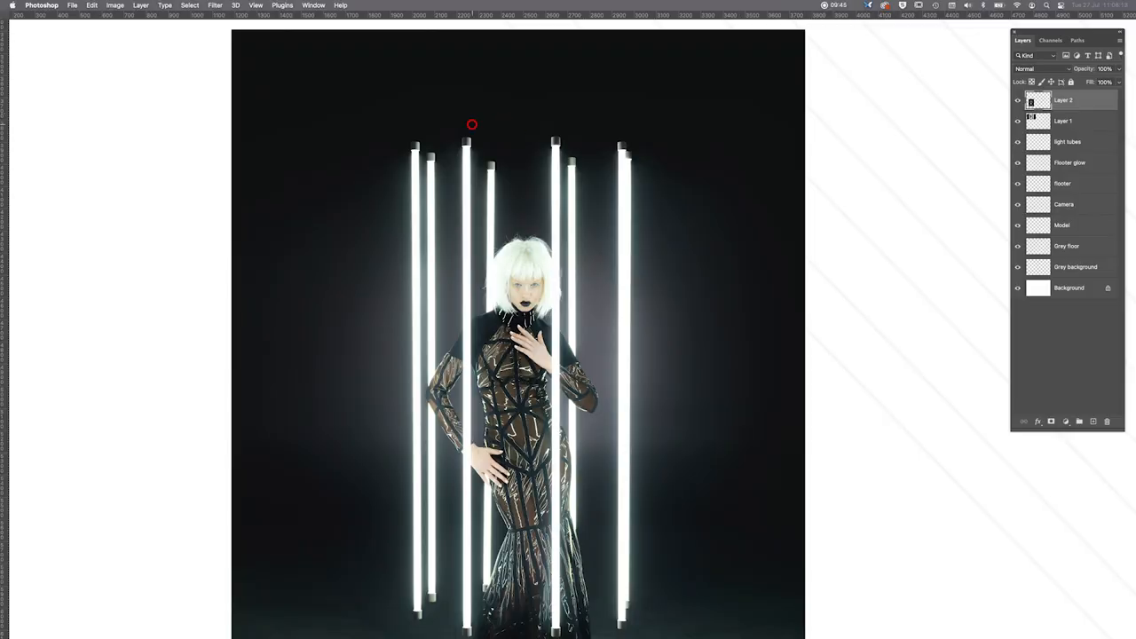